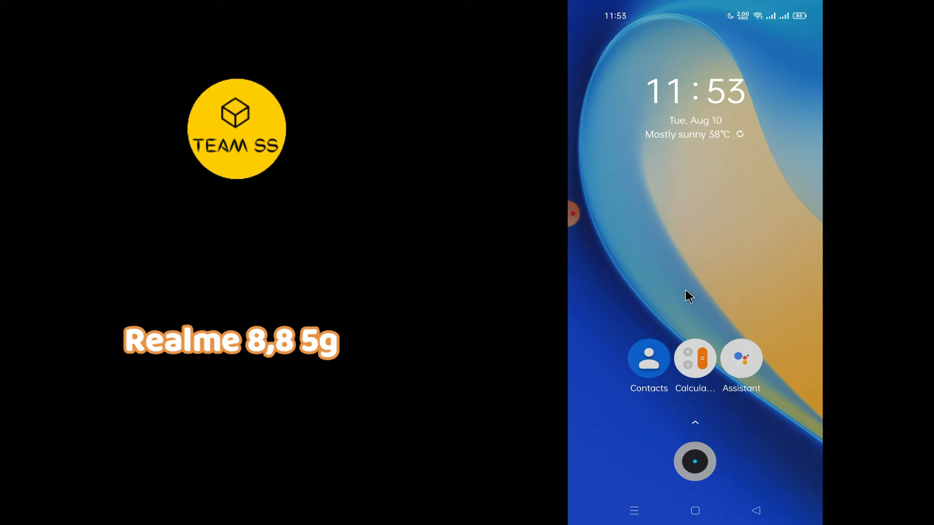
pyautogui.moveTo(620, 233)
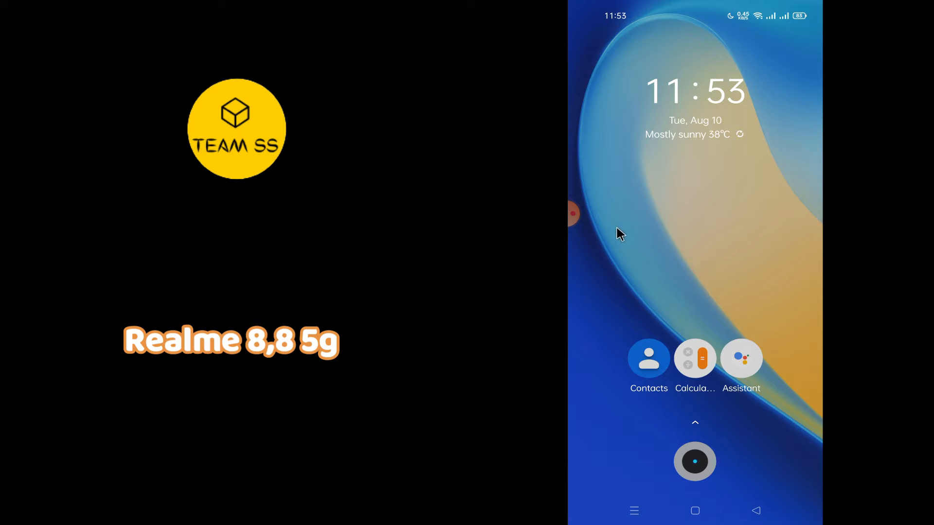
pyautogui.moveTo(706, 262)
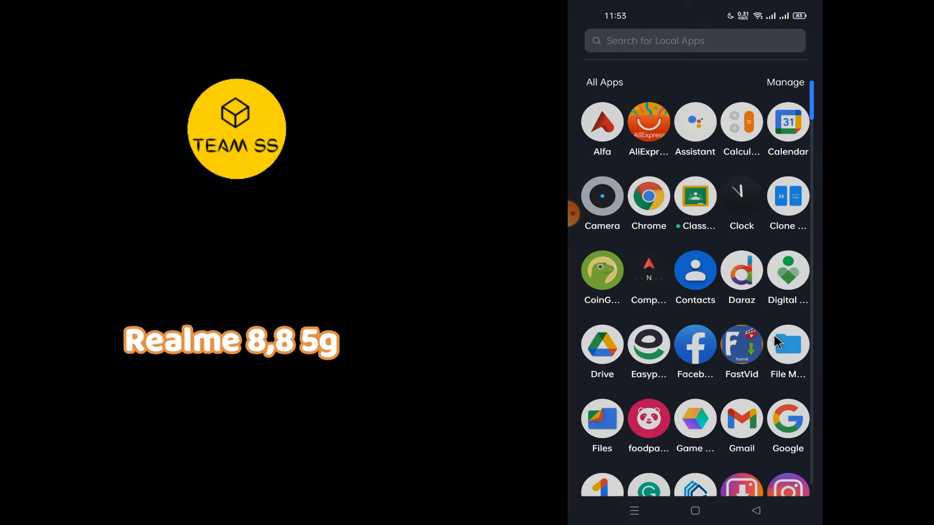
# Scroll the app drawer and launch Phone Manager to reach its scan screen
pyautogui.click(786, 343)
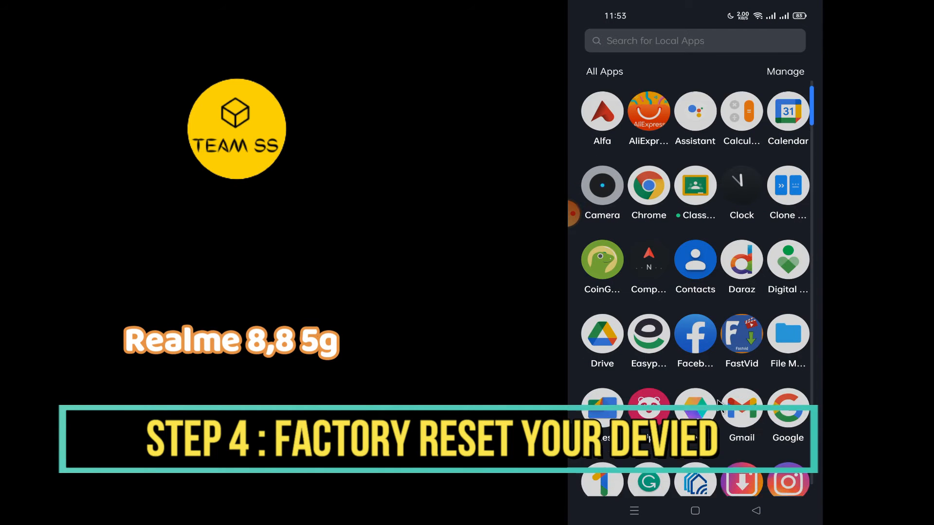
pyautogui.scroll(-3)
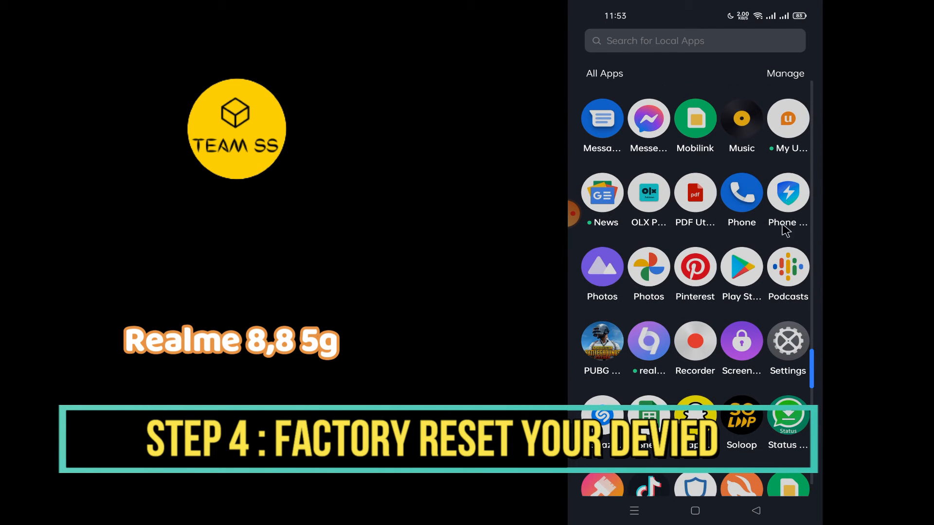
pyautogui.click(787, 193)
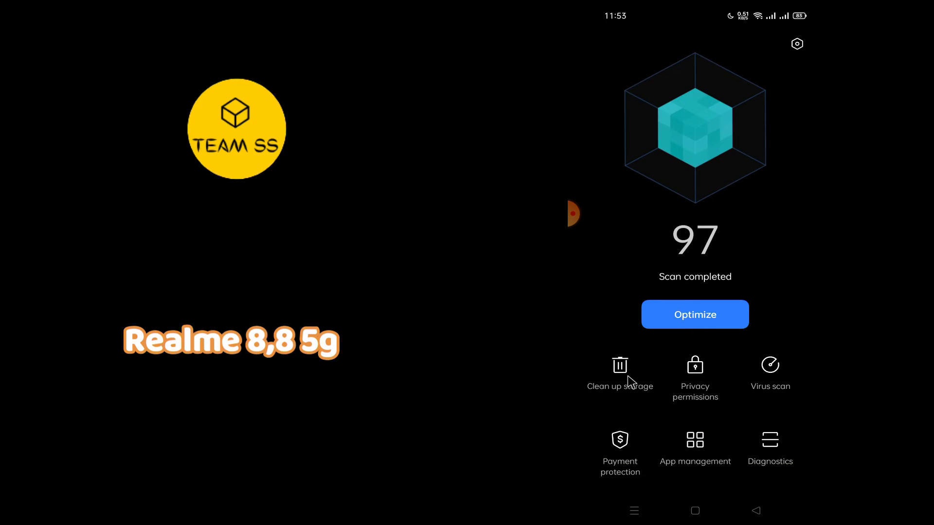
# Run Optimize on the completed scan, then leave Phone Manager for the Settings app
pyautogui.click(619, 376)
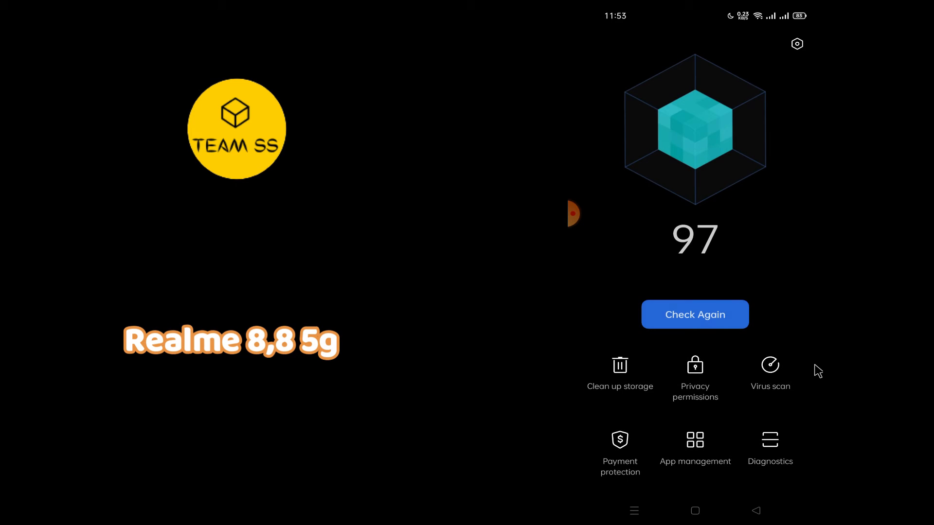
pyautogui.click(769, 372)
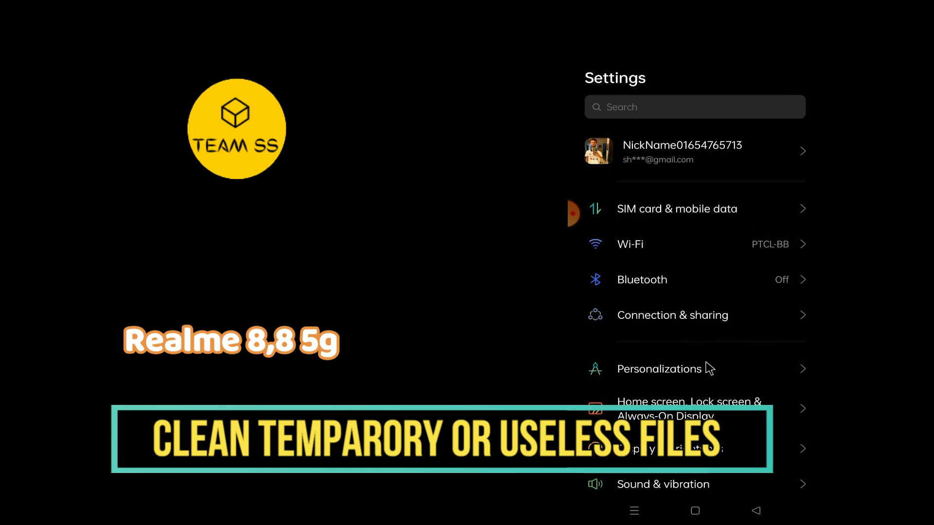
pyautogui.scroll(-3)
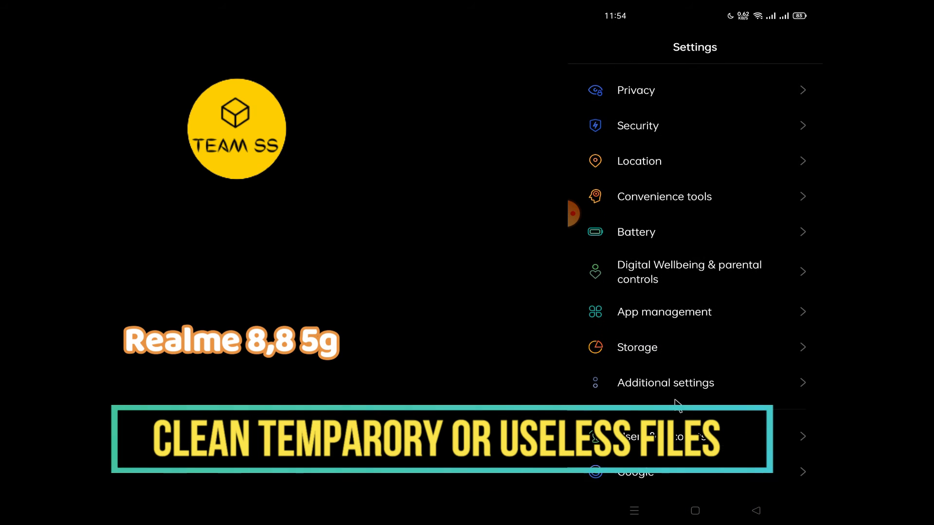
pyautogui.scroll(-3)
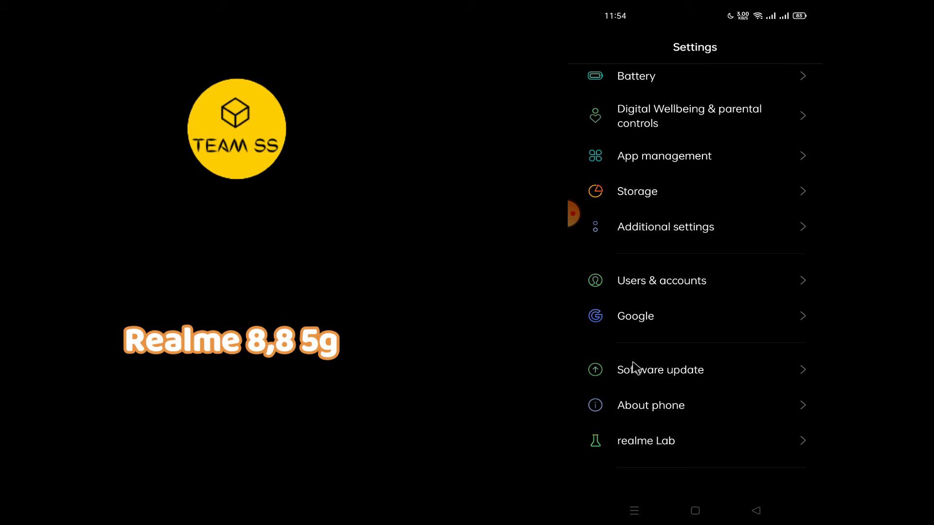
pyautogui.click(659, 370)
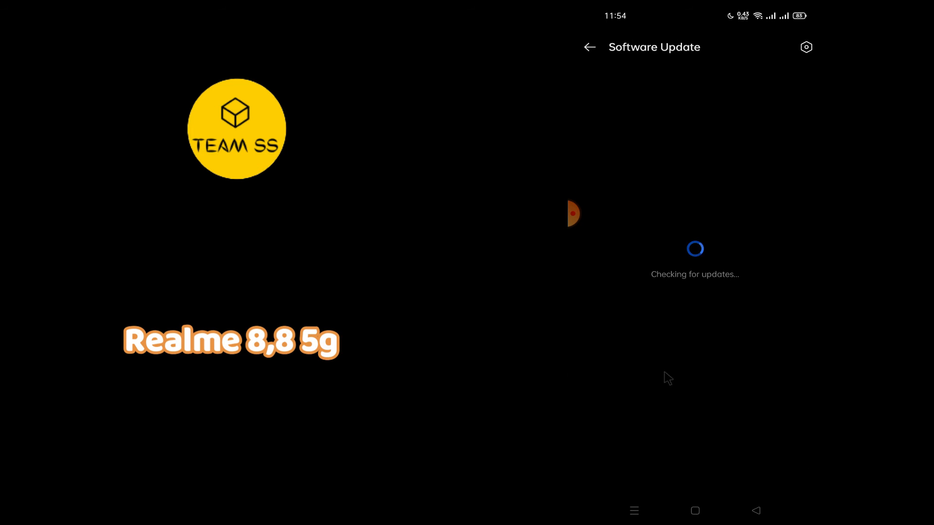
pyautogui.moveTo(747, 199)
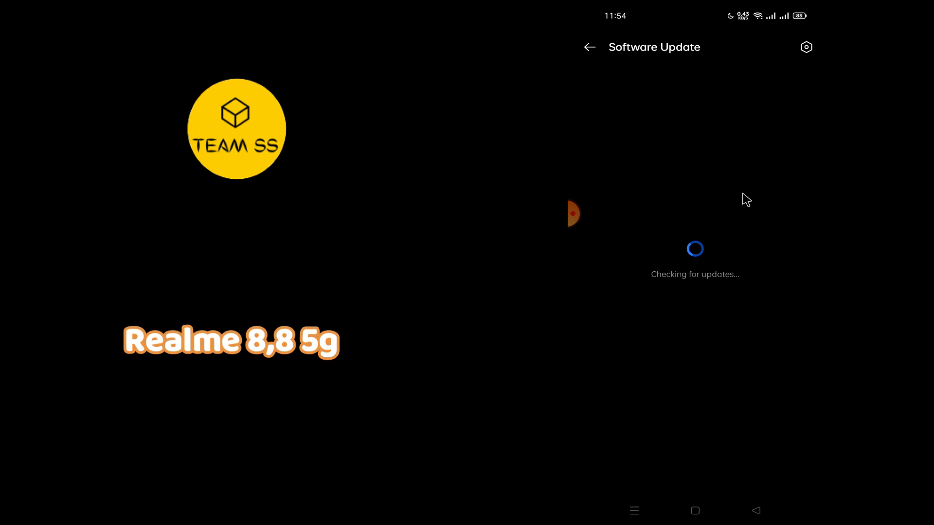
pyautogui.click(589, 46)
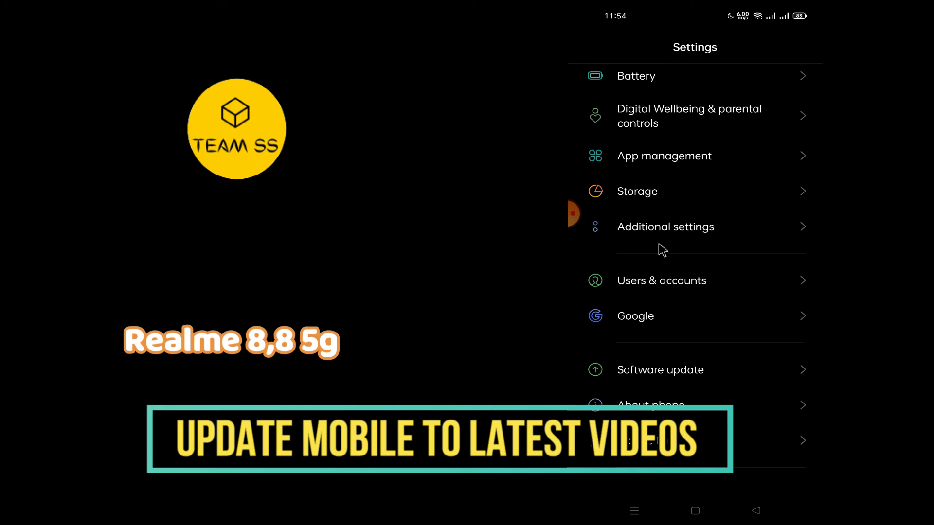
pyautogui.scroll(-3)
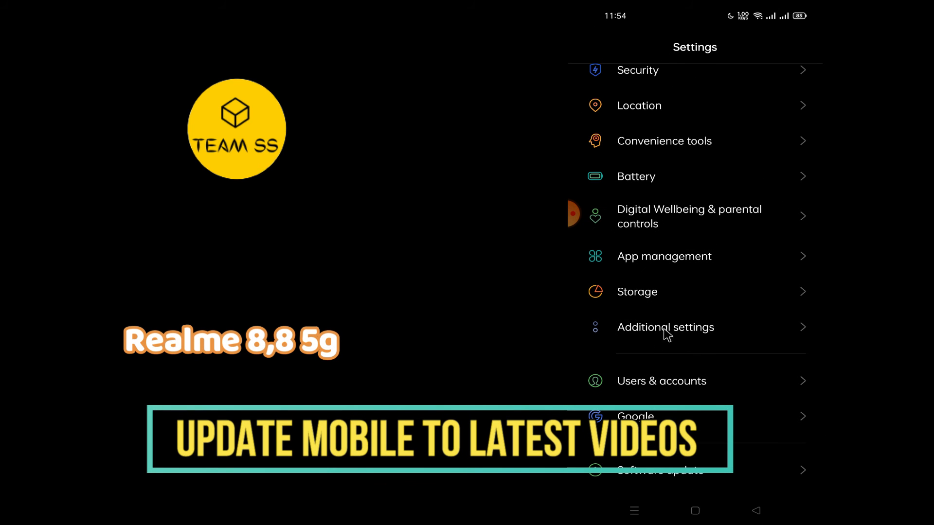
# View Erase all data (factory reset) under Additional settings > Back up and reset, then back out
pyautogui.click(666, 327)
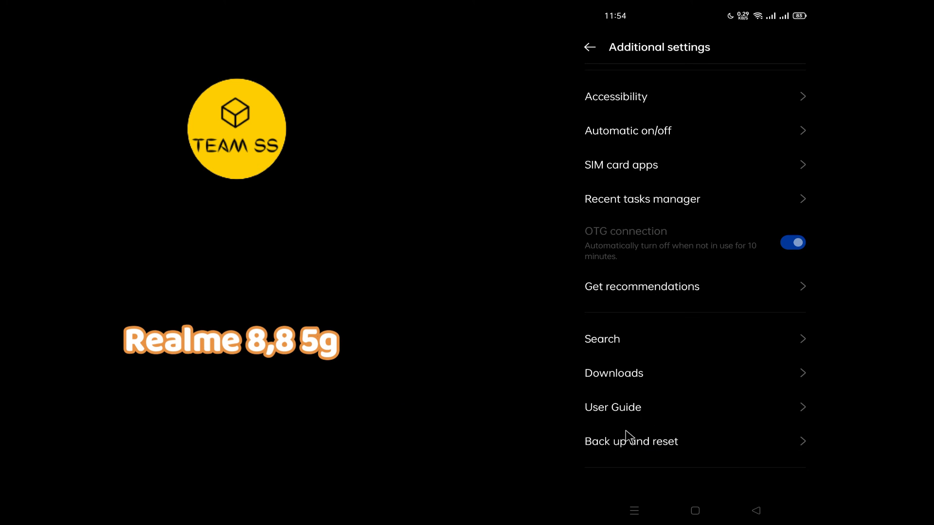
pyautogui.click(630, 442)
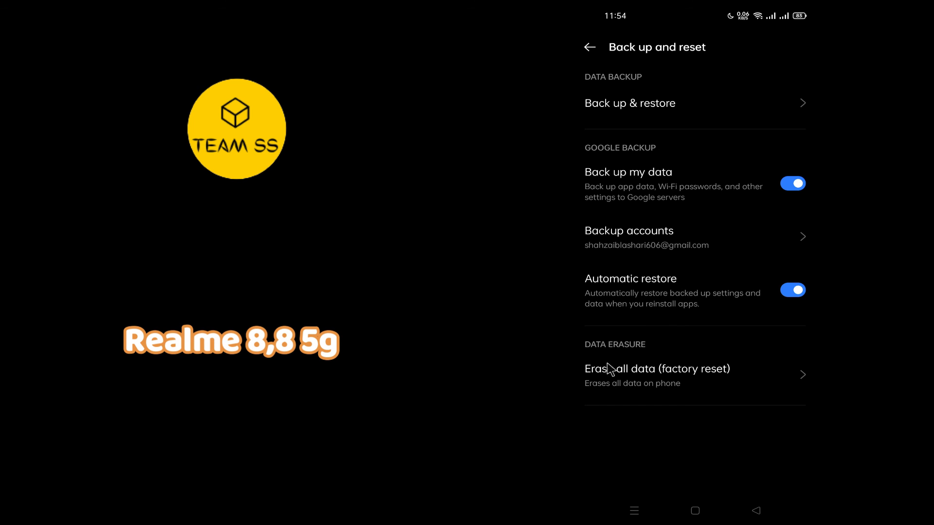
pyautogui.click(658, 369)
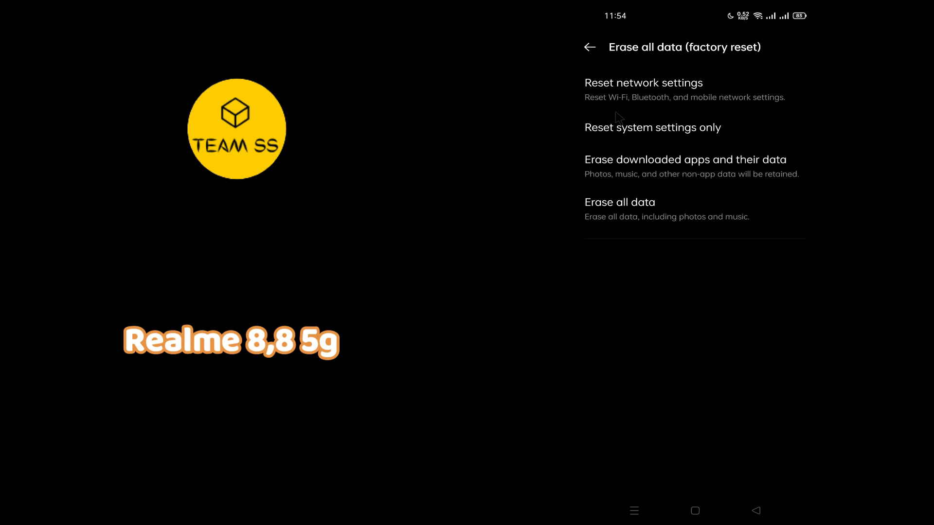
pyautogui.click(589, 47)
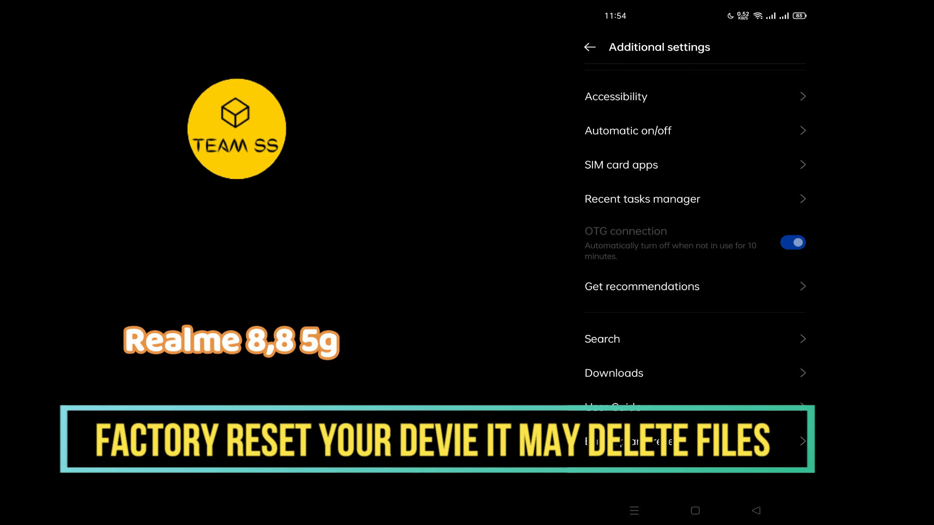